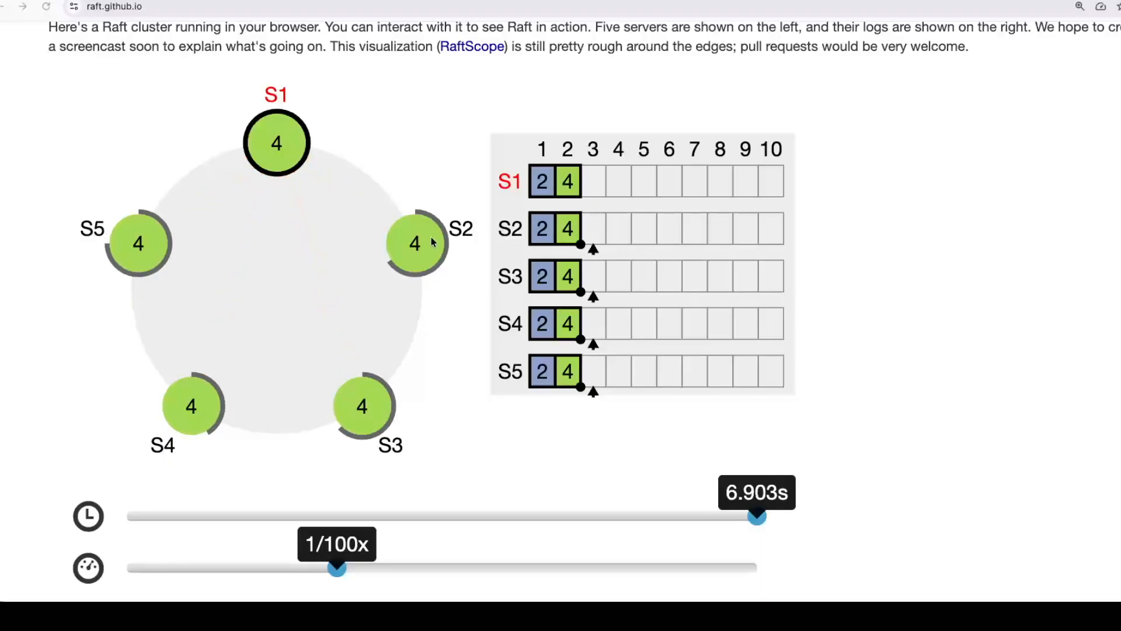
Step: Bring up the board titled 'Why Multiple Machines?' with point 1, Vertical Scaling's limited
{"action": "left_click", "coordinate": [115, 7]}
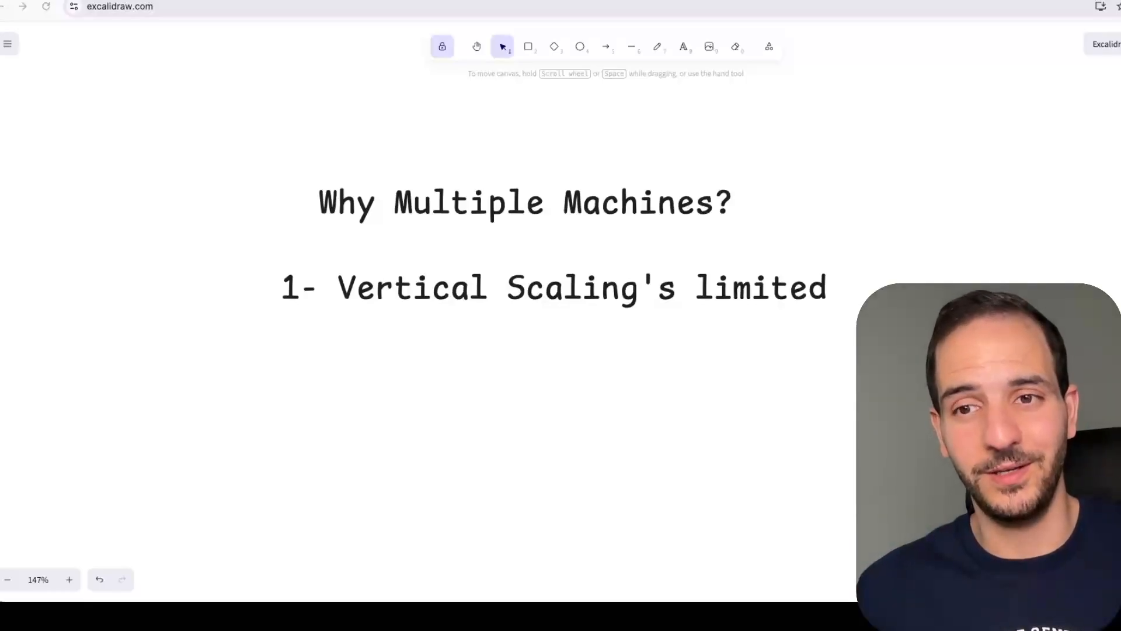
Step: Add the second reason, '2- Murphy's Law (Fault Tolerance)', beneath point 1 on the board
{"action": "left_click", "coordinate": [476, 46]}
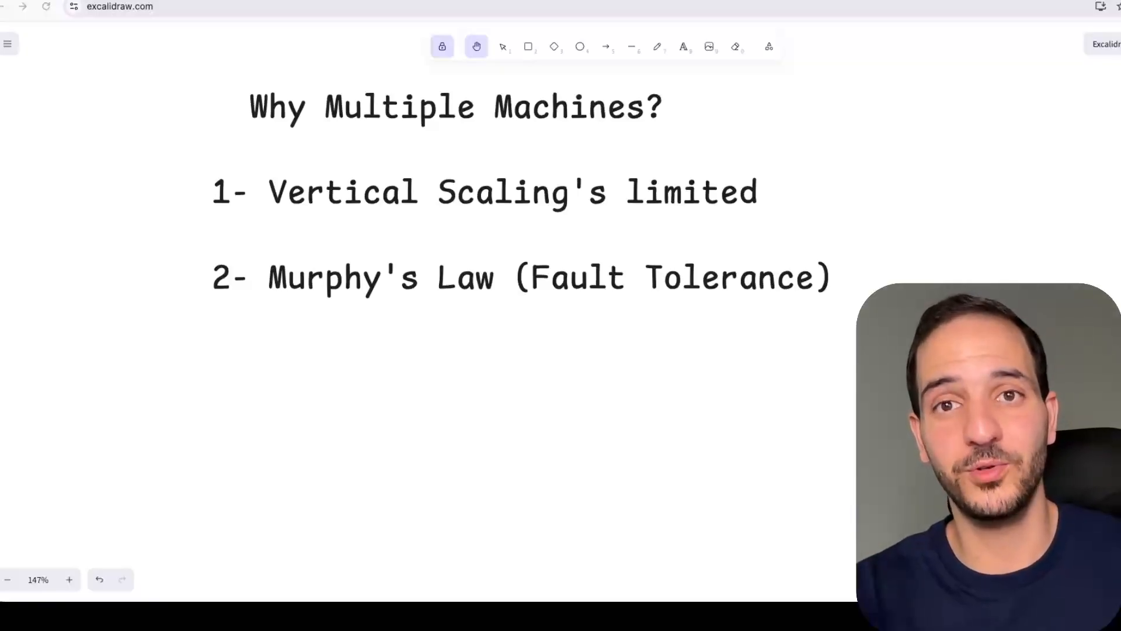
{"action": "left_click", "coordinate": [503, 47]}
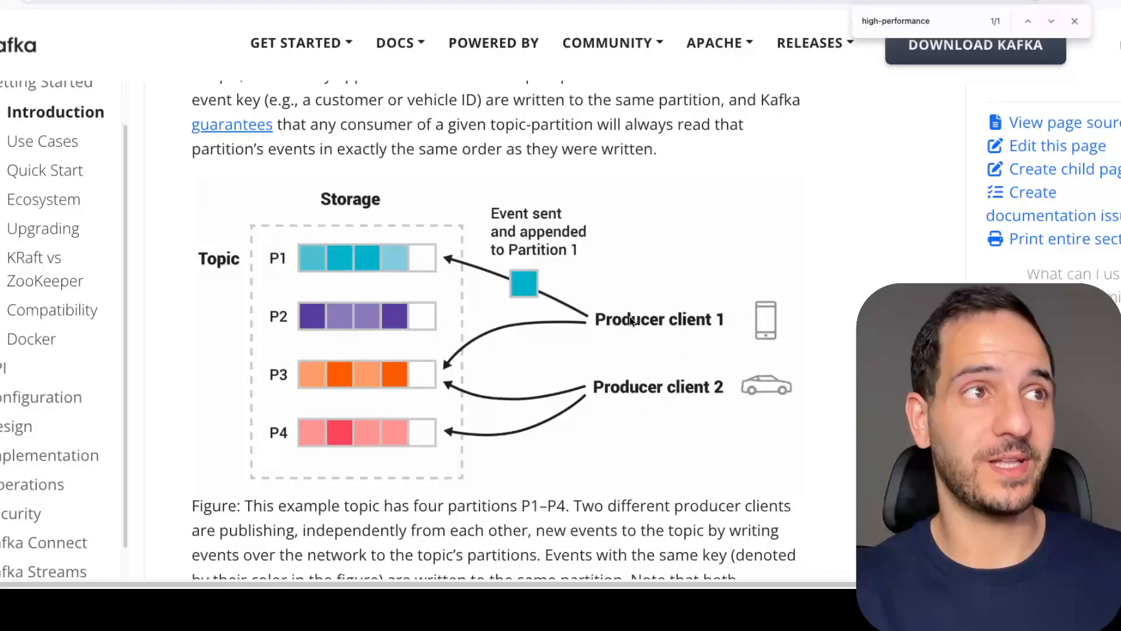
{"action": "mouse_move", "coordinate": [432, 357]}
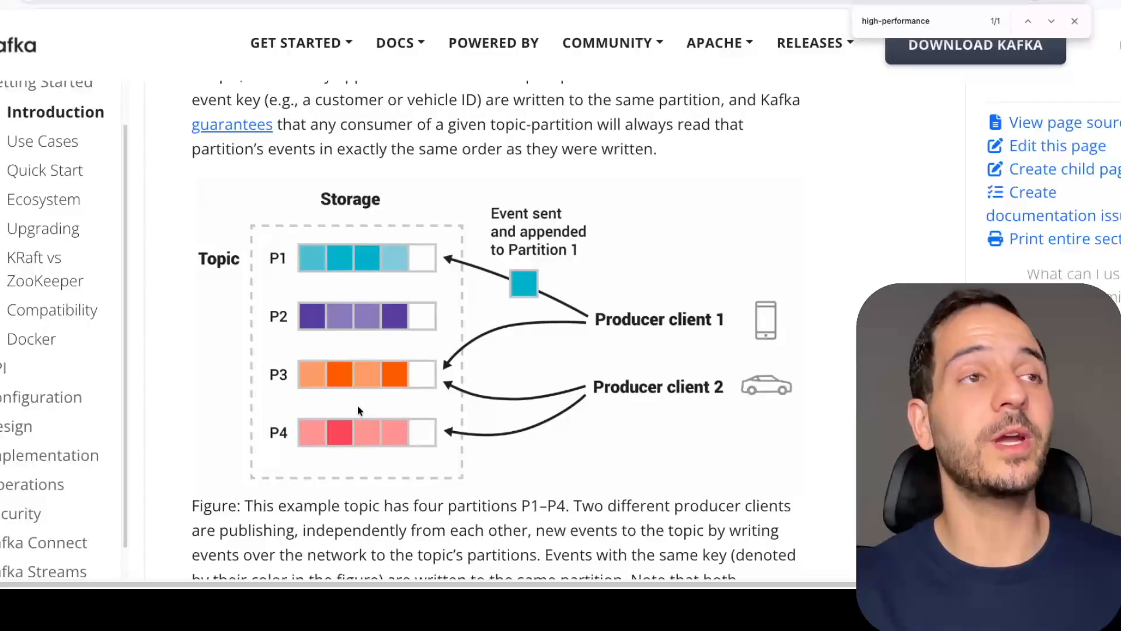
Step: Scroll the Kafka Introduction page back to the figure of a topic split into partitions P1–P4
{"action": "scroll", "scroll_direction": "up", "scroll_amount": 3}
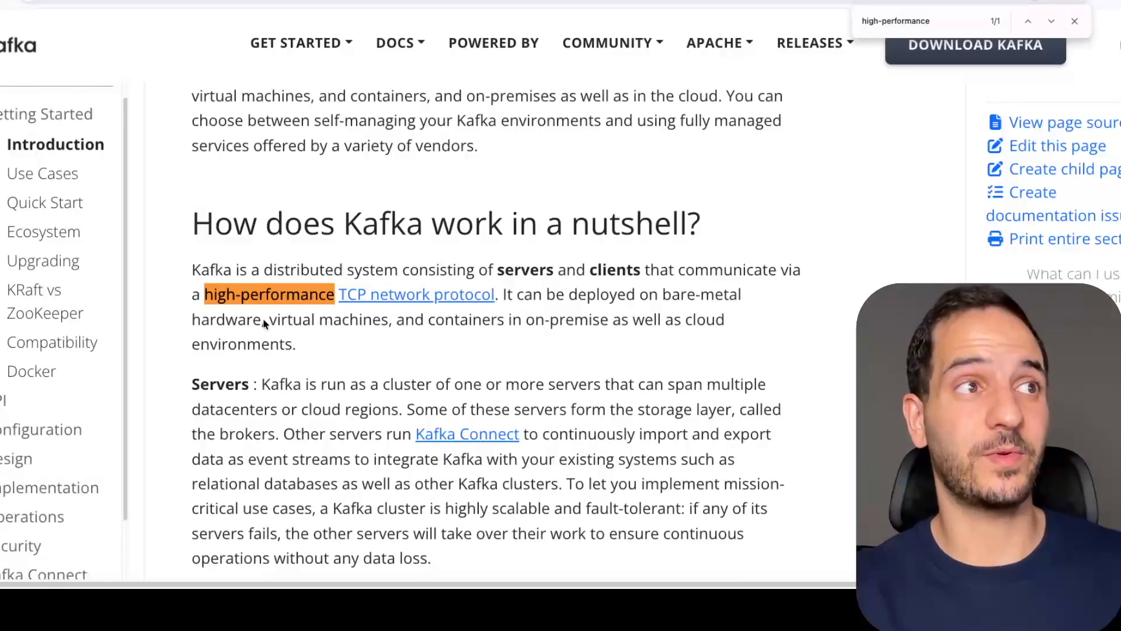
{"action": "scroll", "scroll_direction": "down", "scroll_amount": 3}
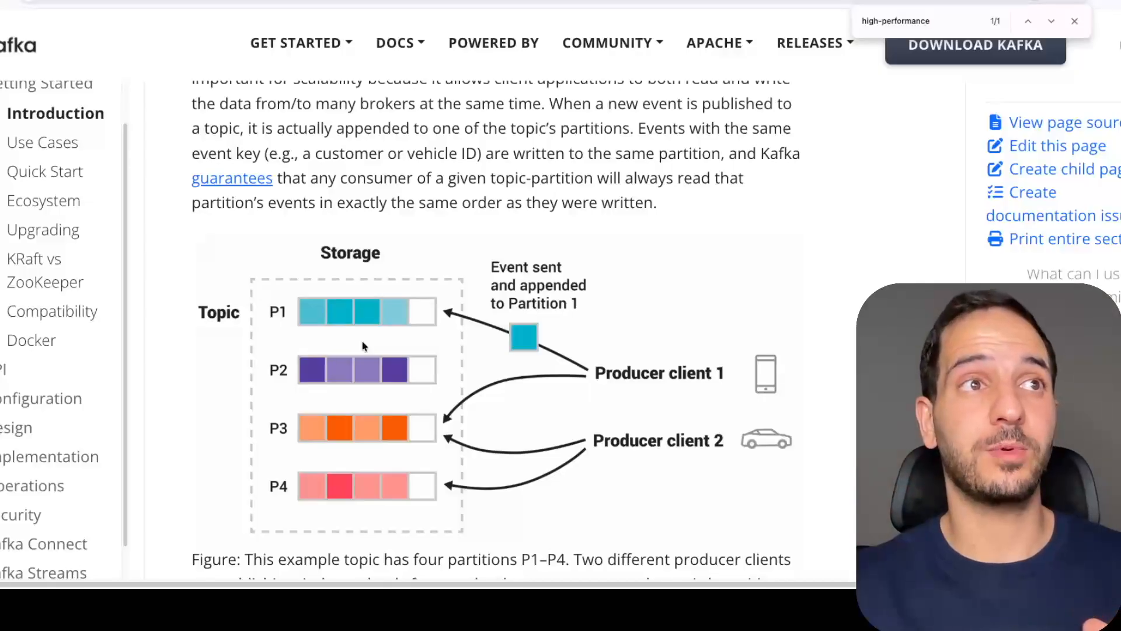
{"action": "mouse_move", "coordinate": [426, 467]}
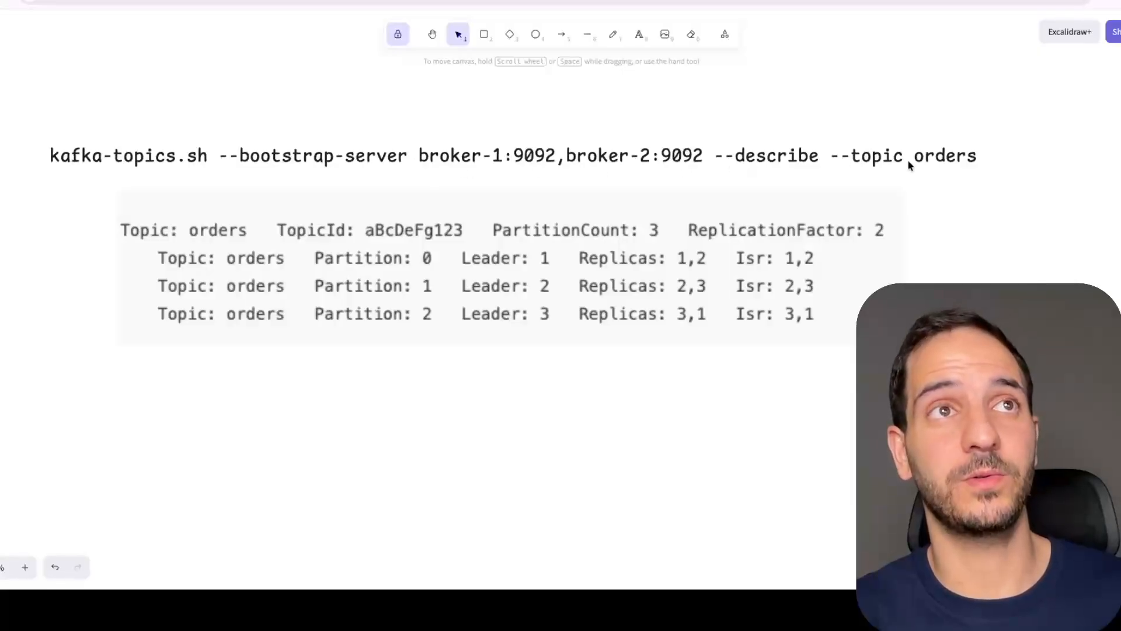
{"action": "mouse_move", "coordinate": [966, 174]}
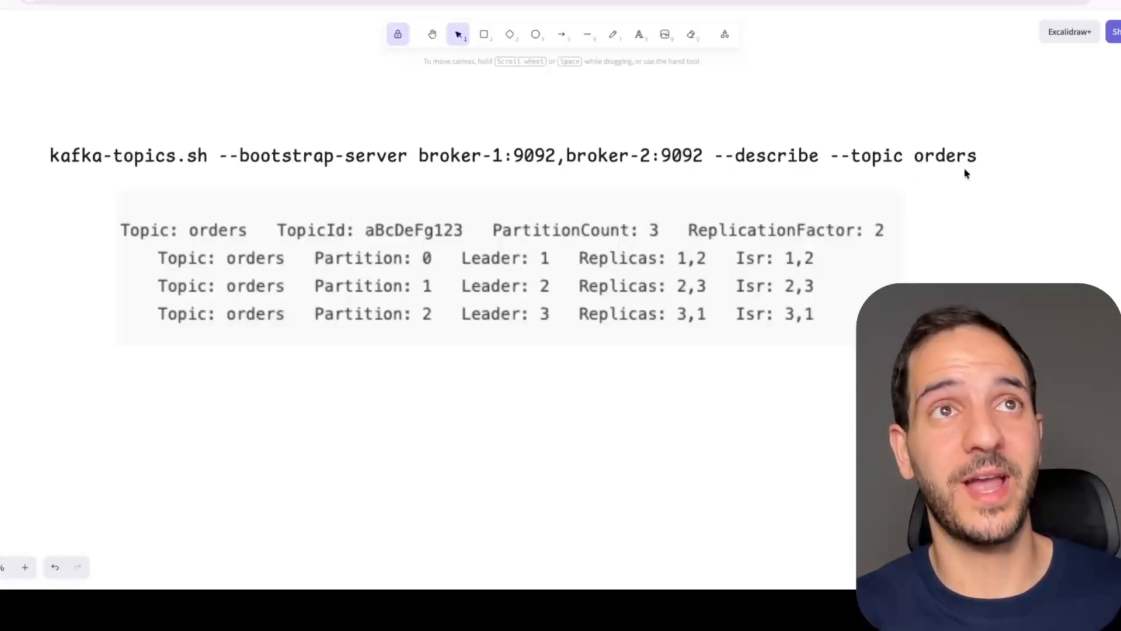
{"action": "mouse_move", "coordinate": [508, 248]}
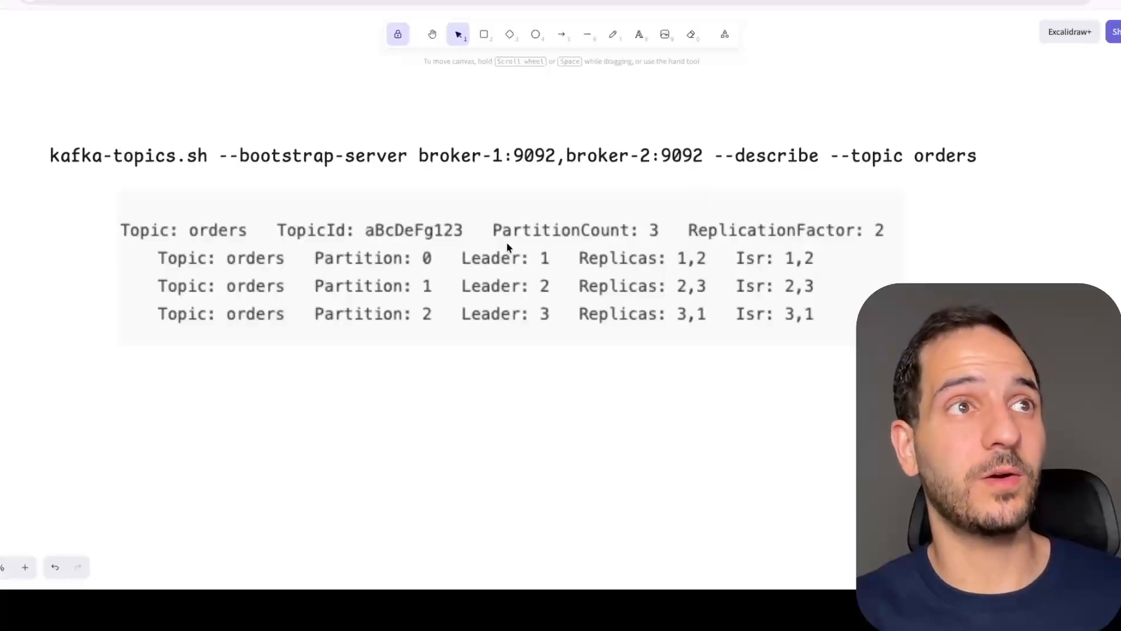
{"action": "mouse_move", "coordinate": [654, 239]}
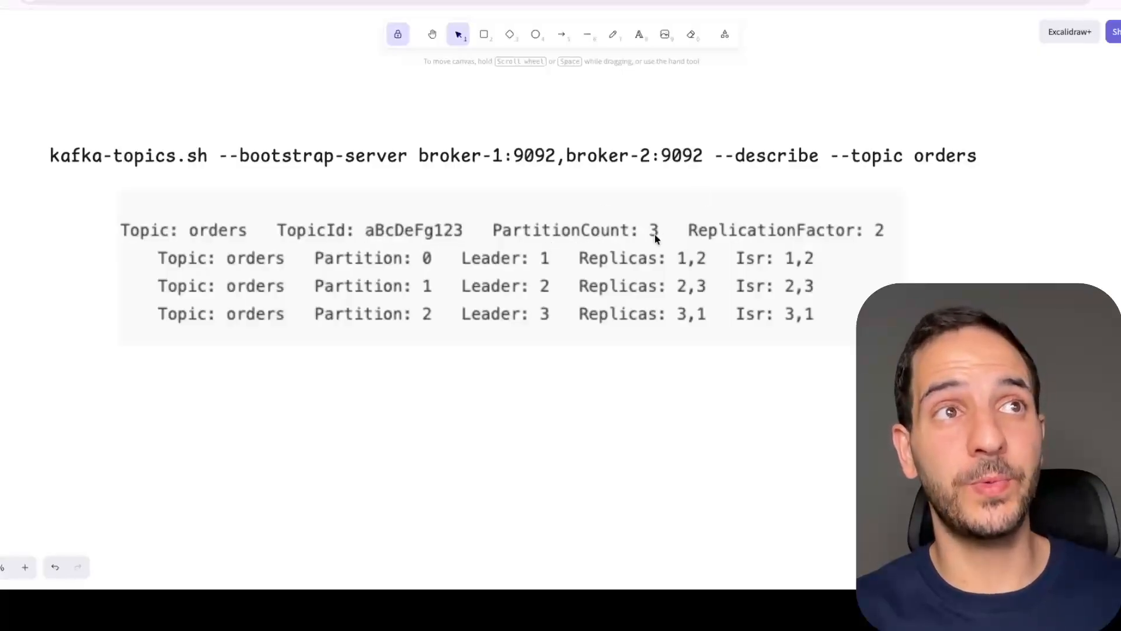
{"action": "mouse_move", "coordinate": [453, 265]}
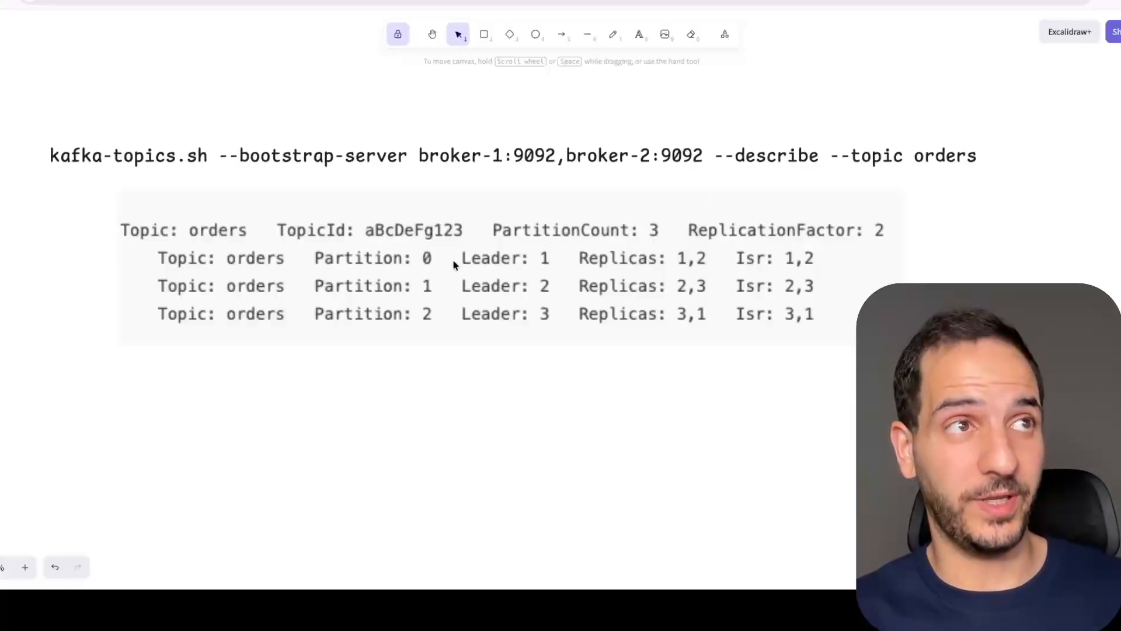
{"action": "mouse_move", "coordinate": [538, 320]}
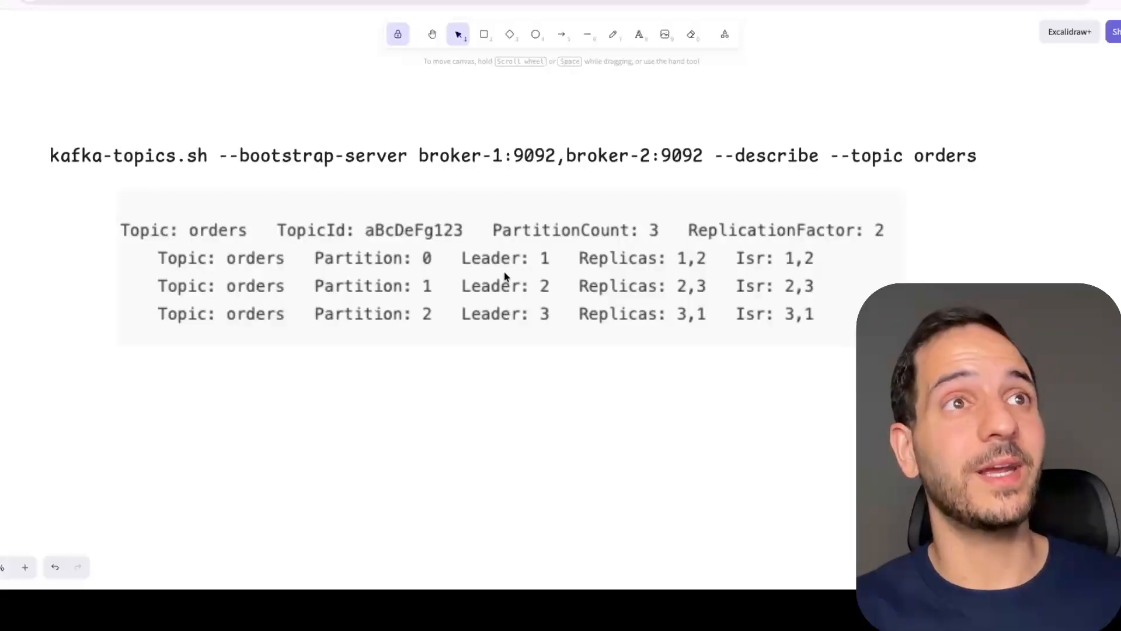
{"action": "mouse_move", "coordinate": [880, 243]}
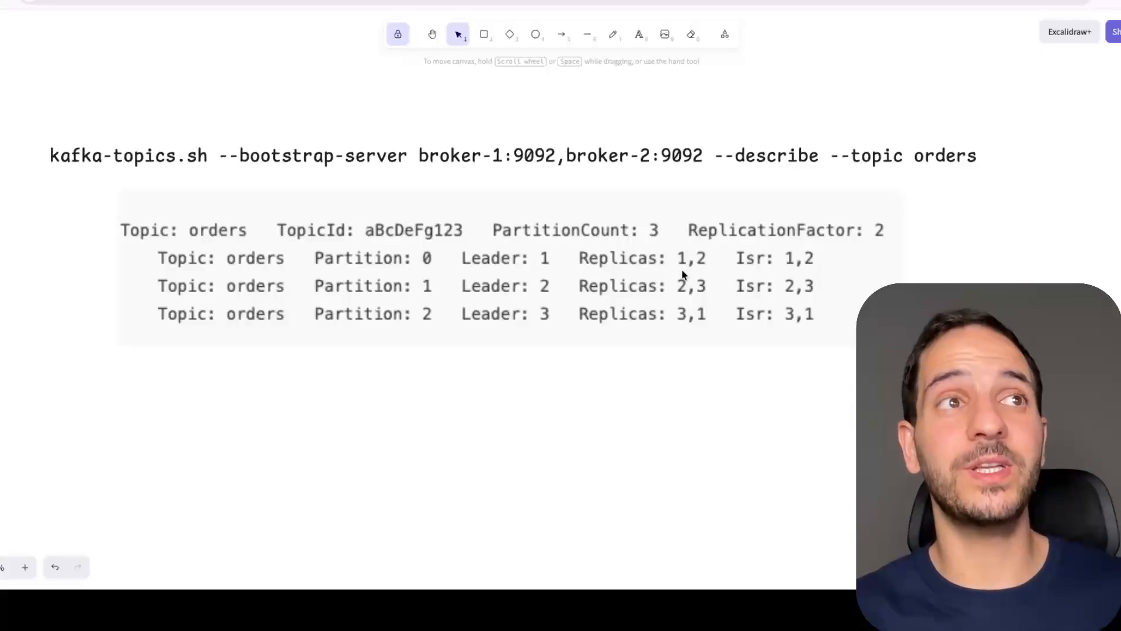
{"action": "mouse_move", "coordinate": [536, 269]}
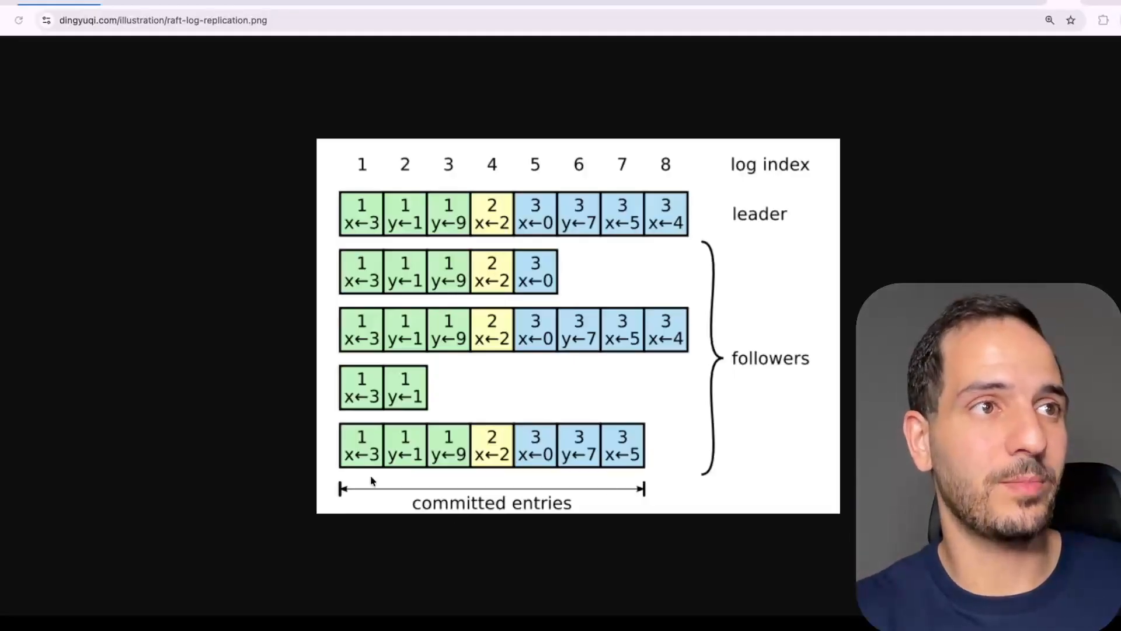
{"action": "mouse_move", "coordinate": [361, 465]}
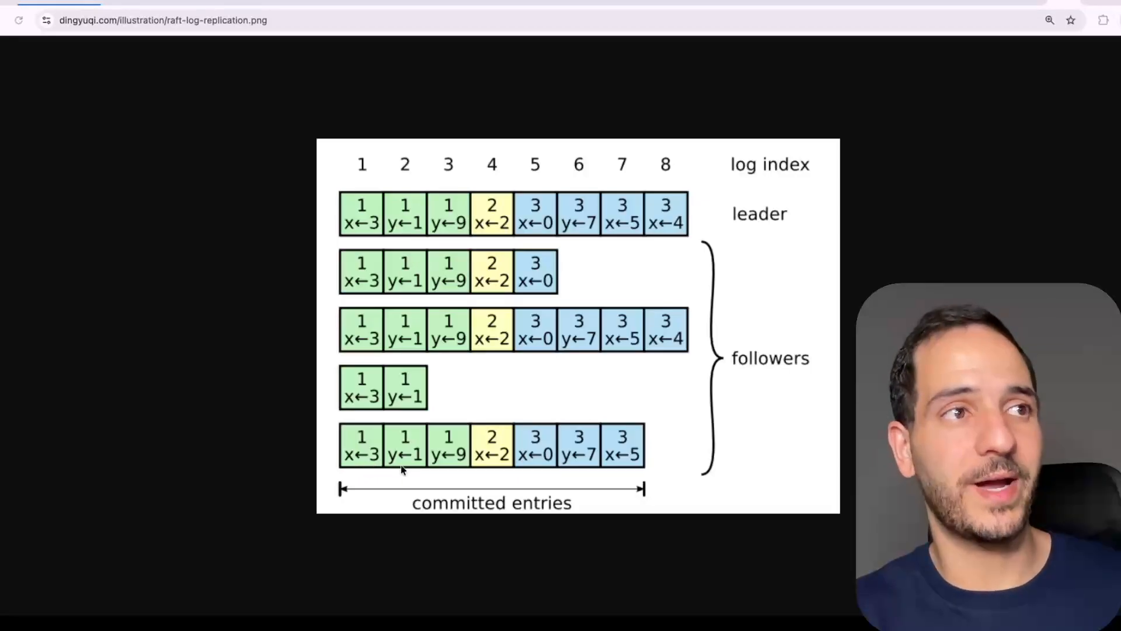
{"action": "mouse_move", "coordinate": [501, 468]}
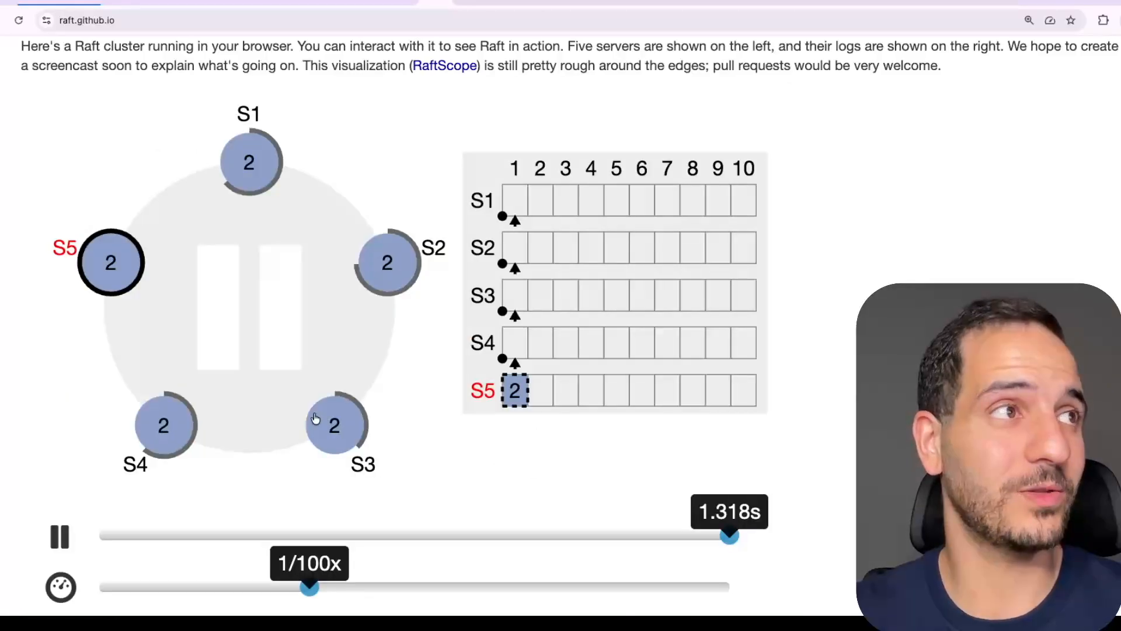
Step: Resume the simulation so S5's term-2 entry at index 1 commits across all five servers
{"action": "left_click", "coordinate": [59, 535]}
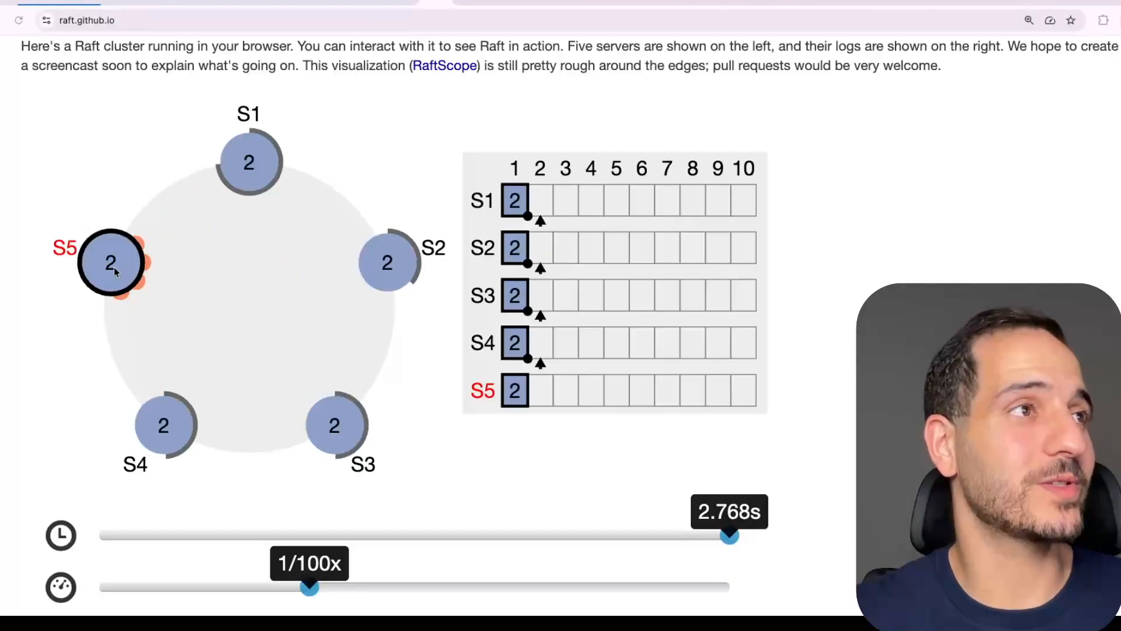
Step: Stop leader S5 and let S3 time out and win the term-3 election
{"action": "left_click", "coordinate": [111, 263]}
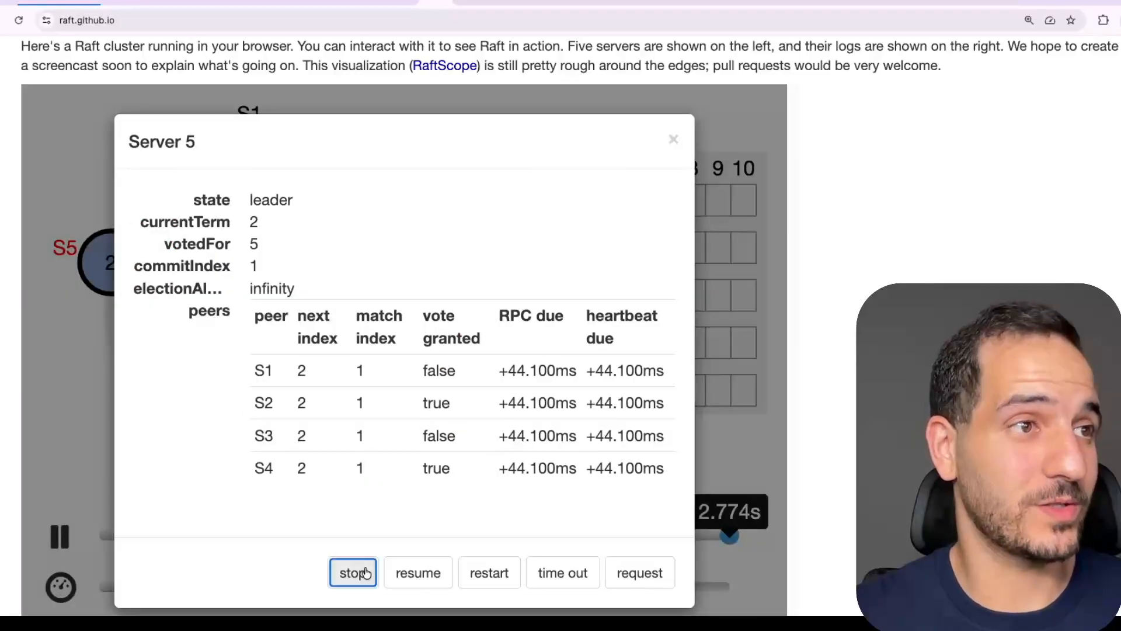
{"action": "left_click", "coordinate": [673, 139]}
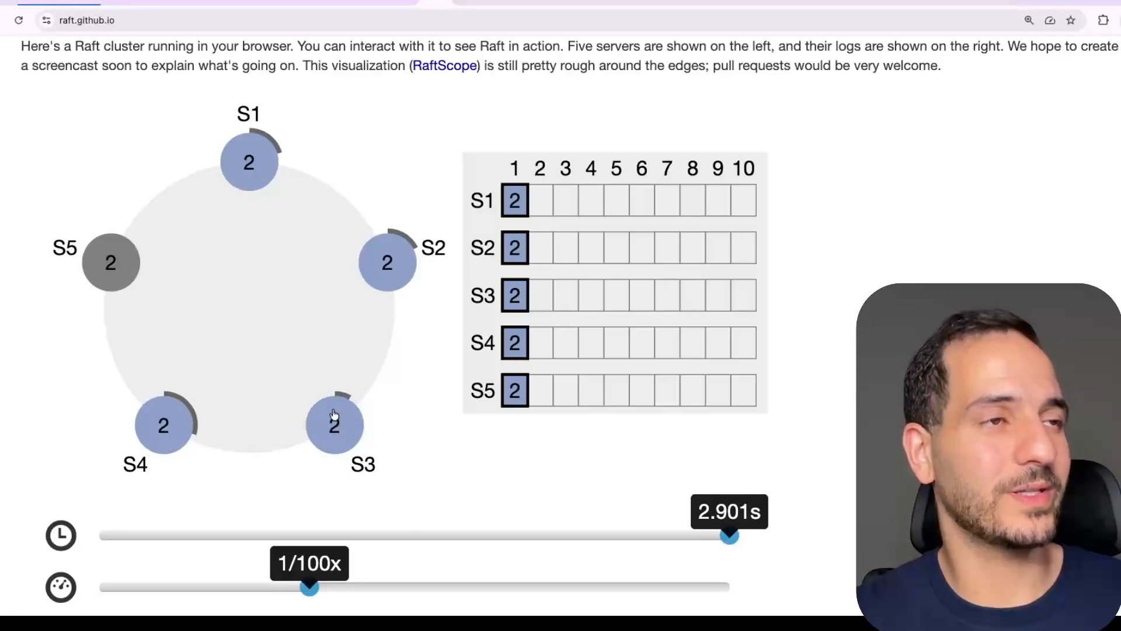
{"action": "left_click", "coordinate": [334, 424]}
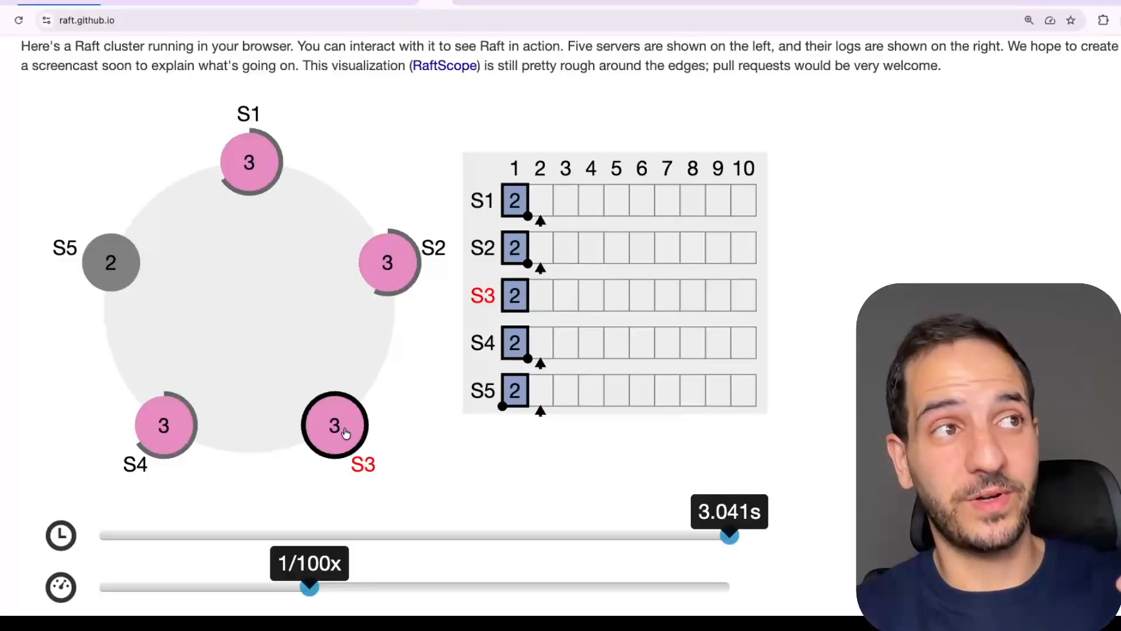
Step: Submit a client request to leader S3 and let its term-3 entry at index 2 reach S1, S2 and S4
{"action": "left_click", "coordinate": [336, 425]}
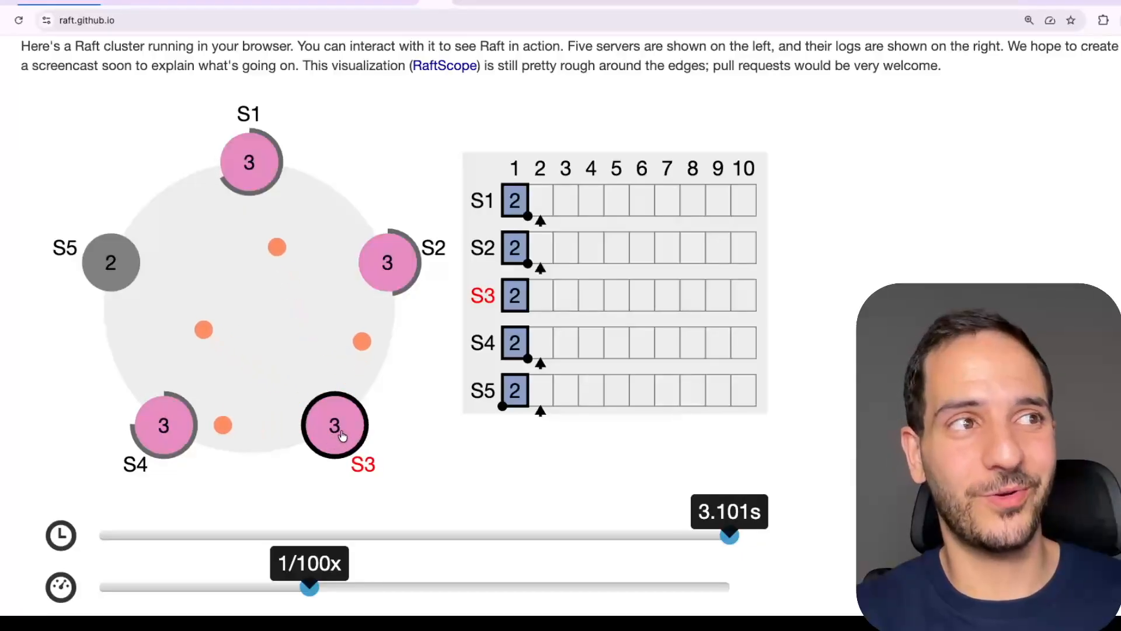
{"action": "left_click", "coordinate": [336, 425]}
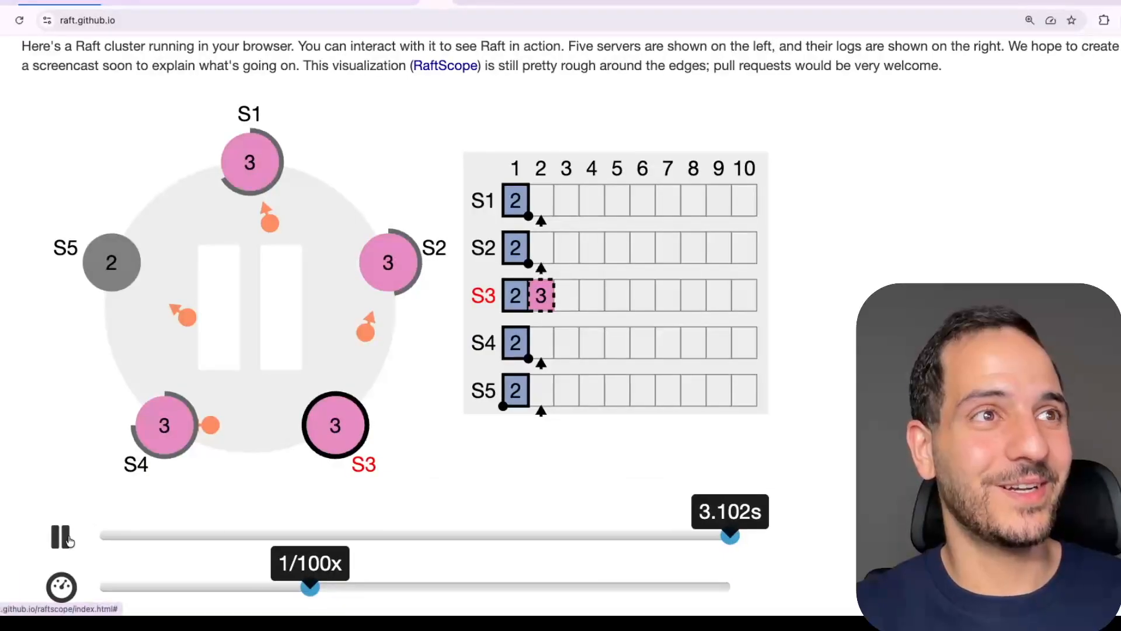
{"action": "left_click", "coordinate": [62, 536]}
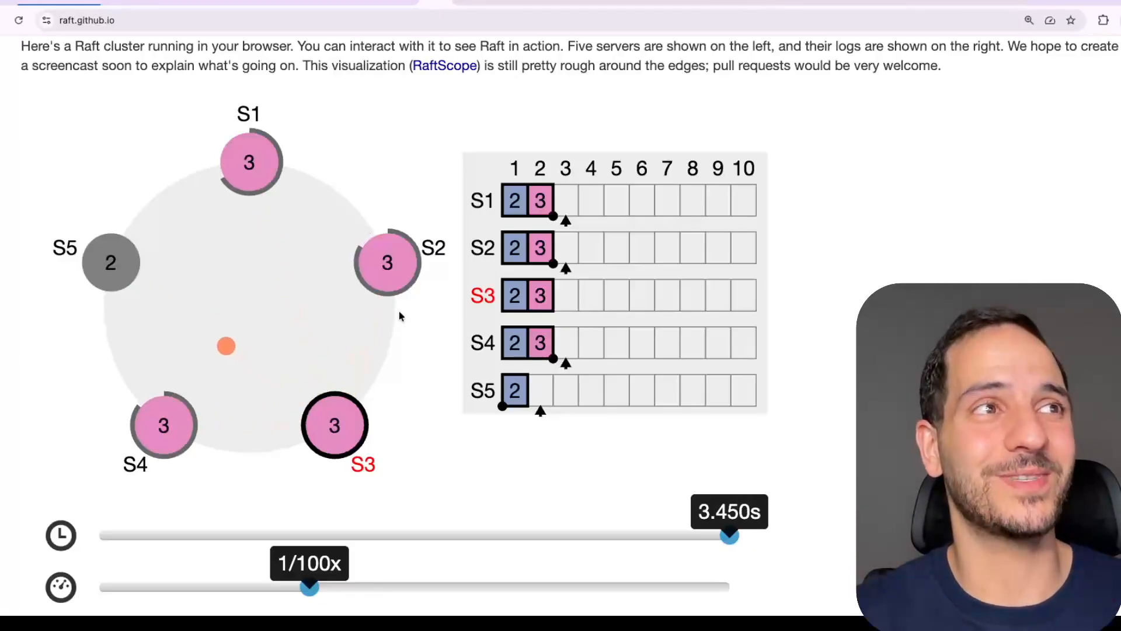
{"action": "mouse_move", "coordinate": [291, 314]}
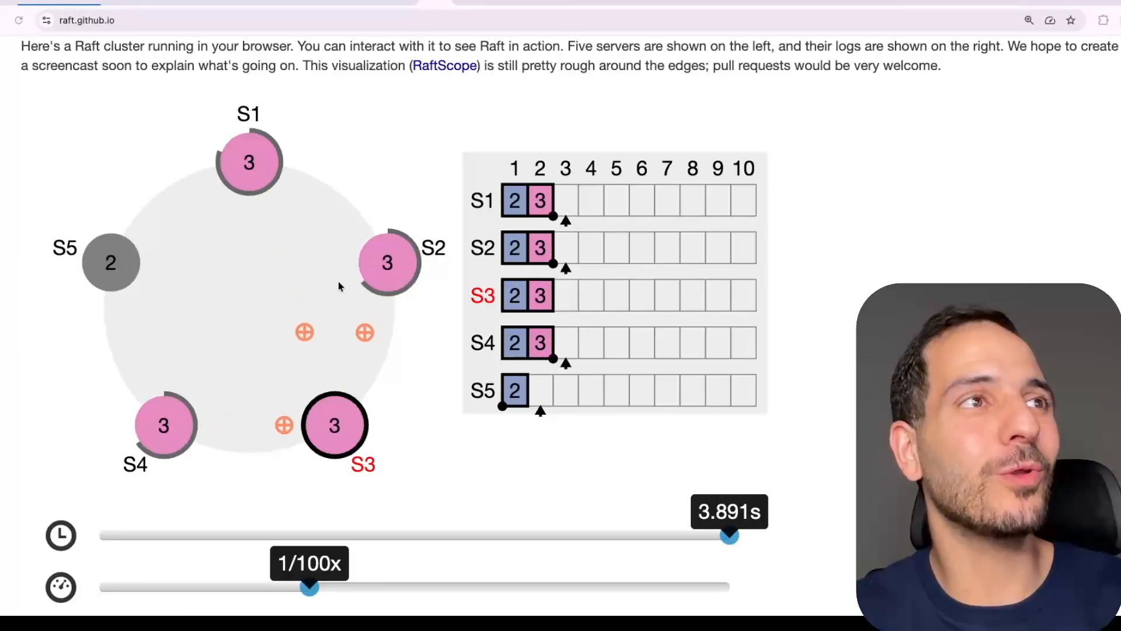
Step: Take a follower offline and give leader S3 a second term-3 entry at index 3, replicated to S2 and S4
{"action": "left_click", "coordinate": [248, 161]}
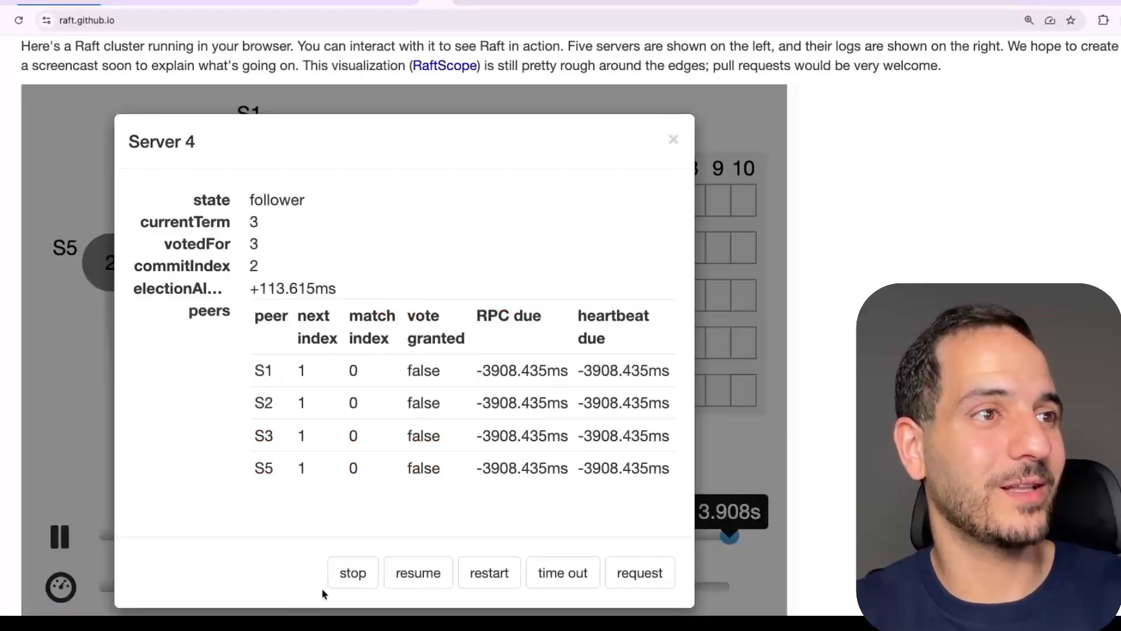
{"action": "left_click", "coordinate": [673, 139]}
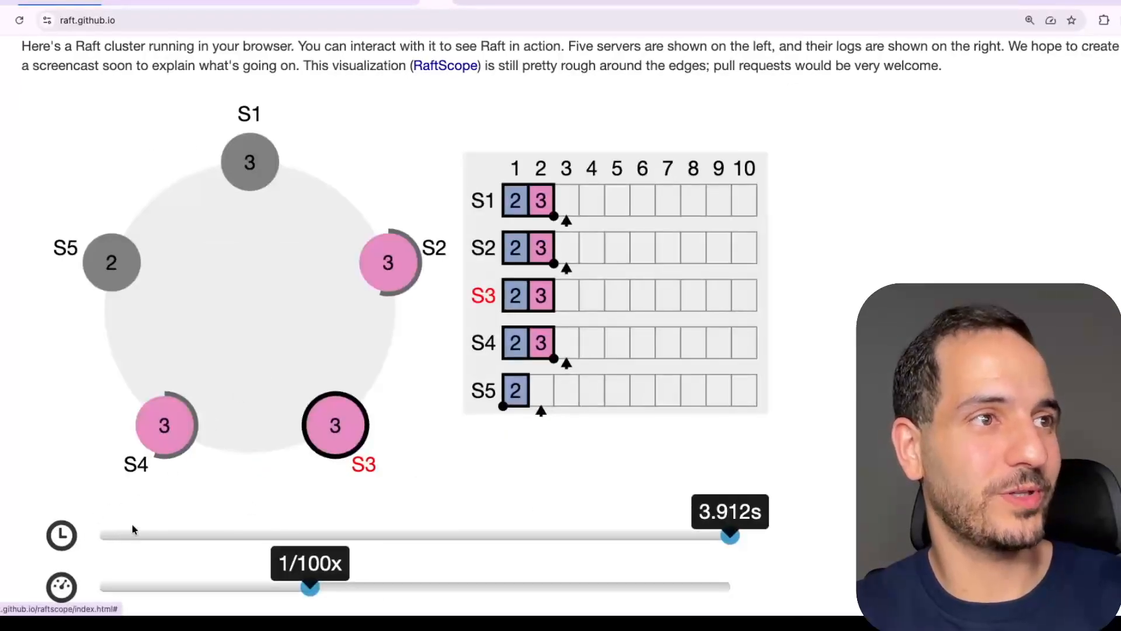
{"action": "left_click", "coordinate": [335, 425]}
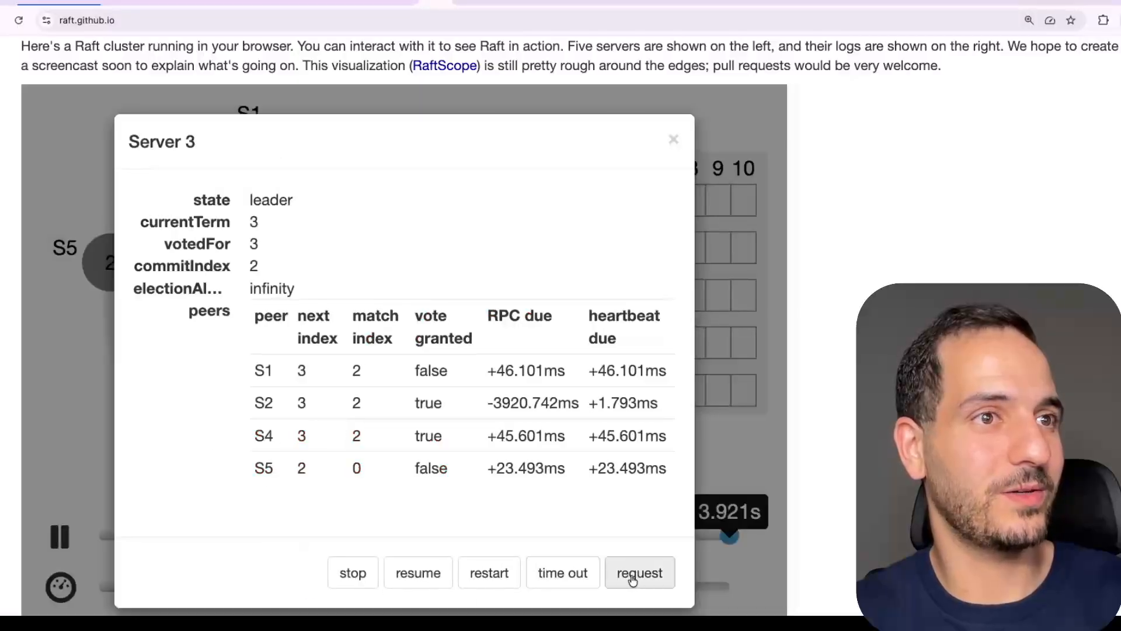
{"action": "left_click", "coordinate": [673, 139]}
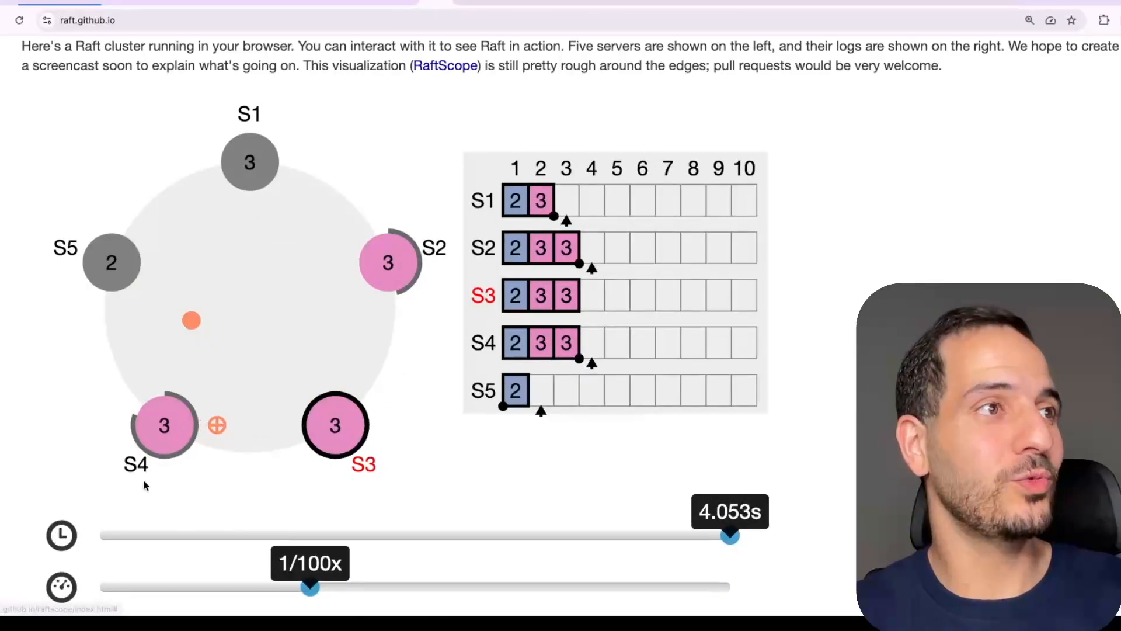
Step: Stop S4 and submit another request to S3, leaving its index-4 entry uncommitted on S2 and S3 only
{"action": "left_click", "coordinate": [61, 535]}
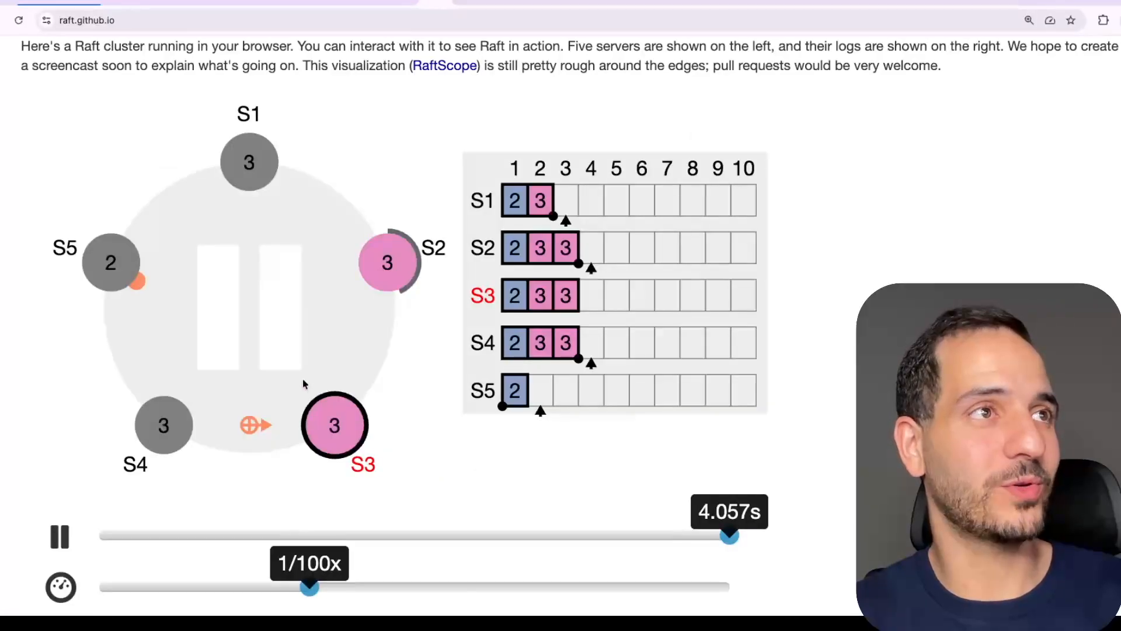
{"action": "left_click", "coordinate": [334, 425]}
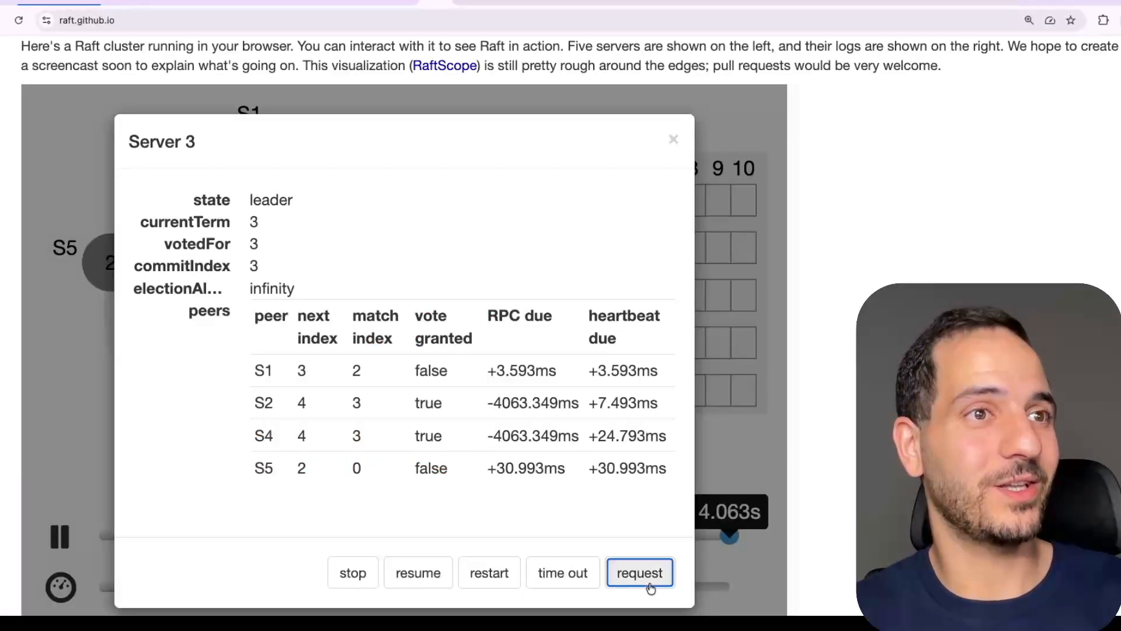
{"action": "left_click", "coordinate": [673, 139]}
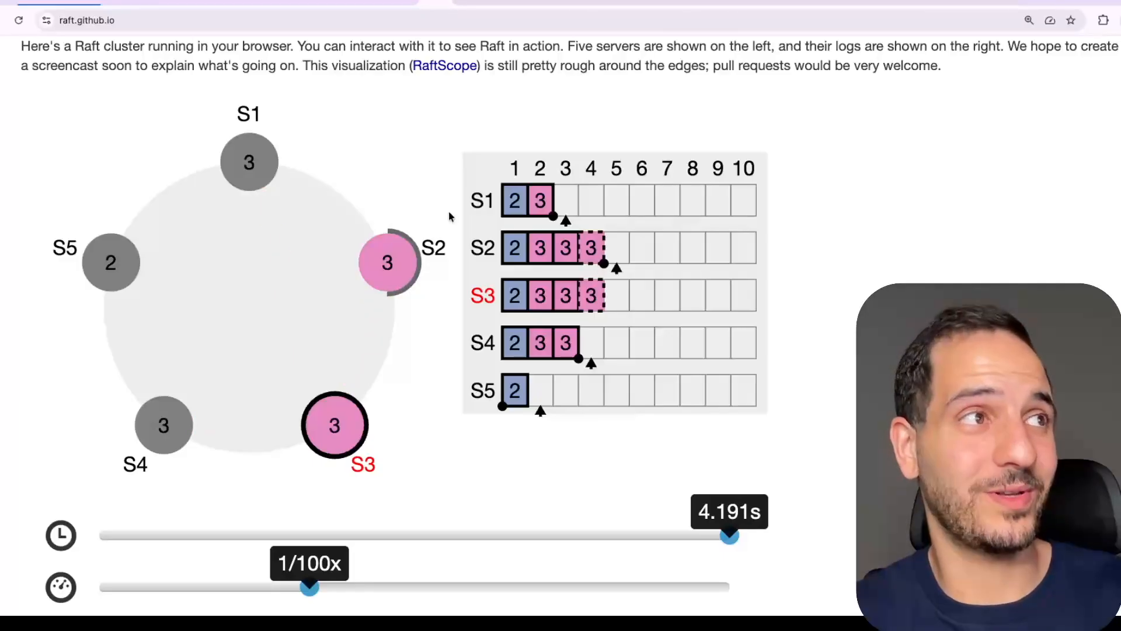
Step: Check stopped server S5's details while the cluster stays frozen at 4.210s with index 4 uncommitted
{"action": "left_click", "coordinate": [110, 262]}
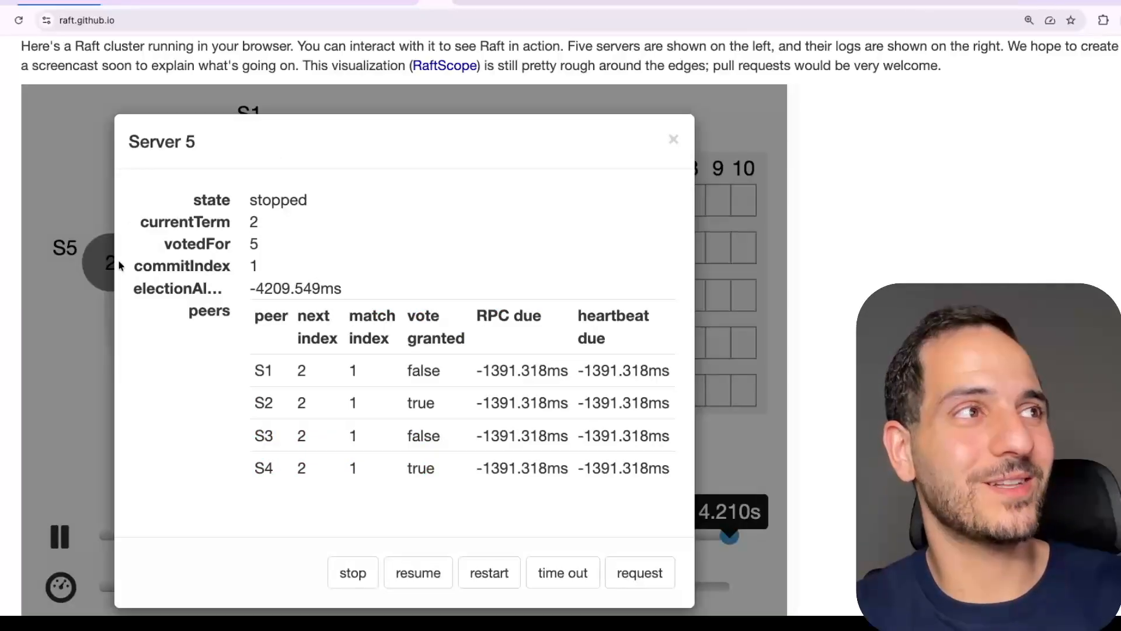
{"action": "mouse_move", "coordinate": [710, 117]}
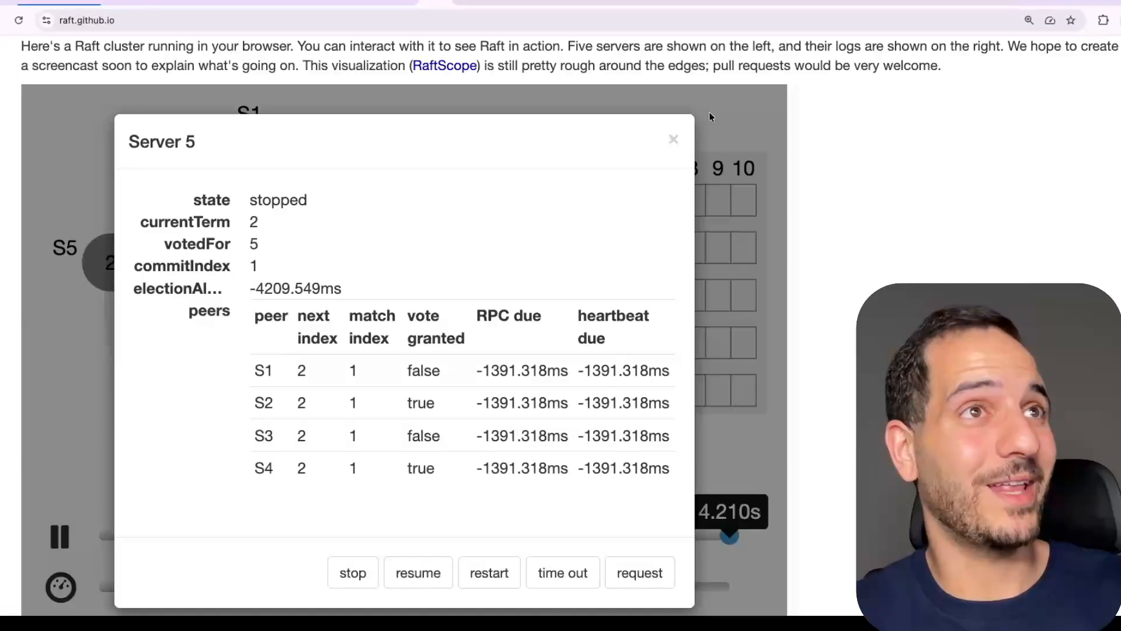
{"action": "left_click", "coordinate": [673, 139]}
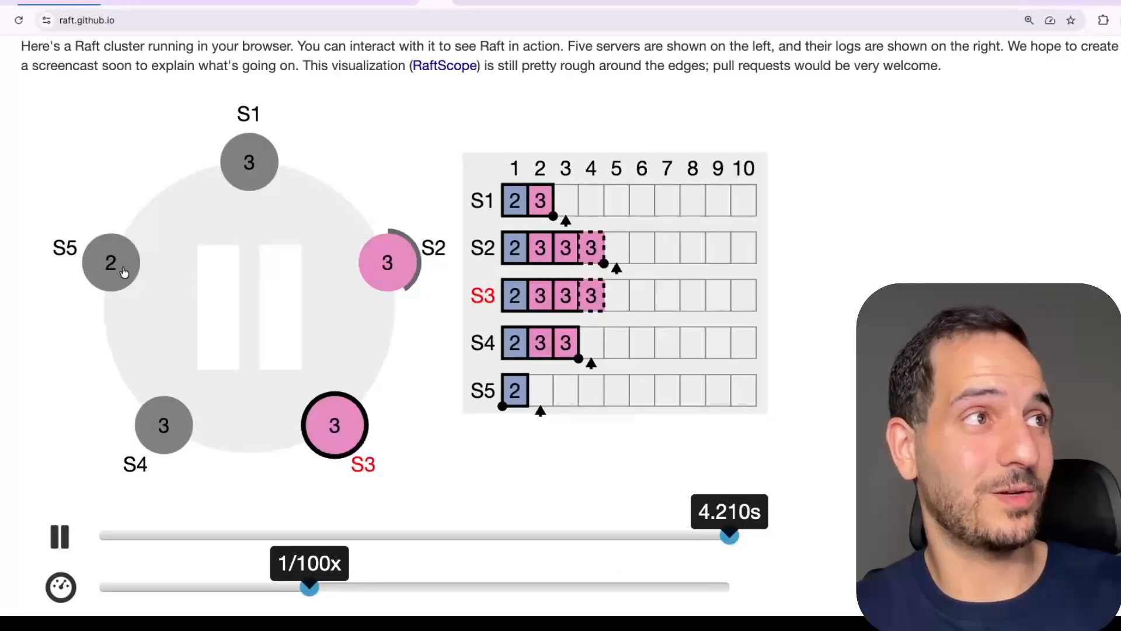
{"action": "mouse_move", "coordinate": [559, 397]}
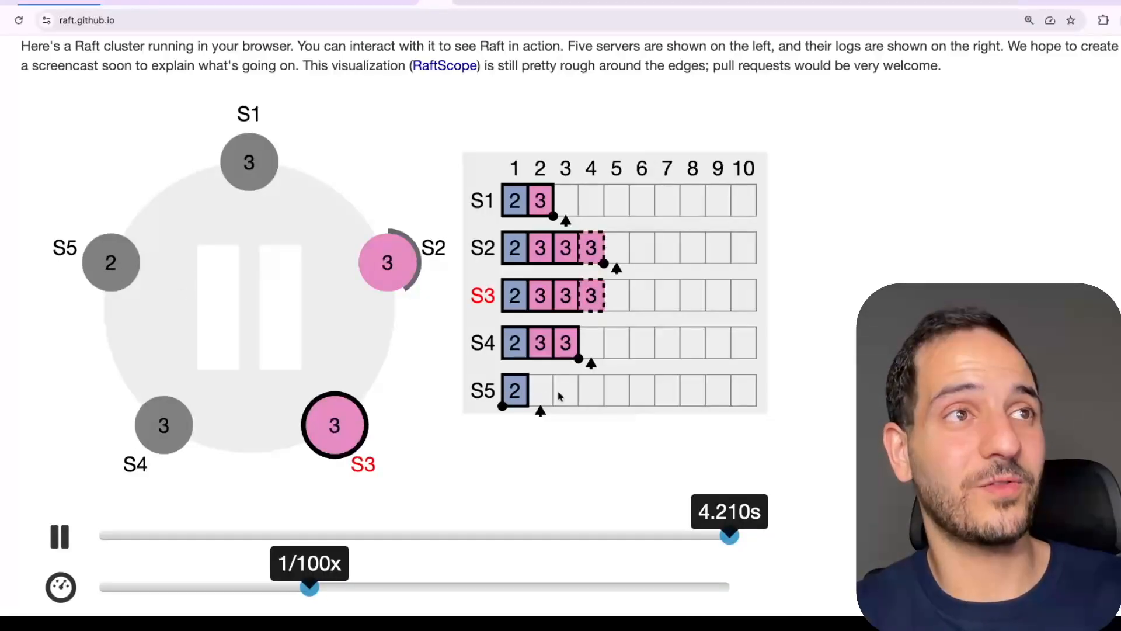
{"action": "mouse_move", "coordinate": [569, 278]}
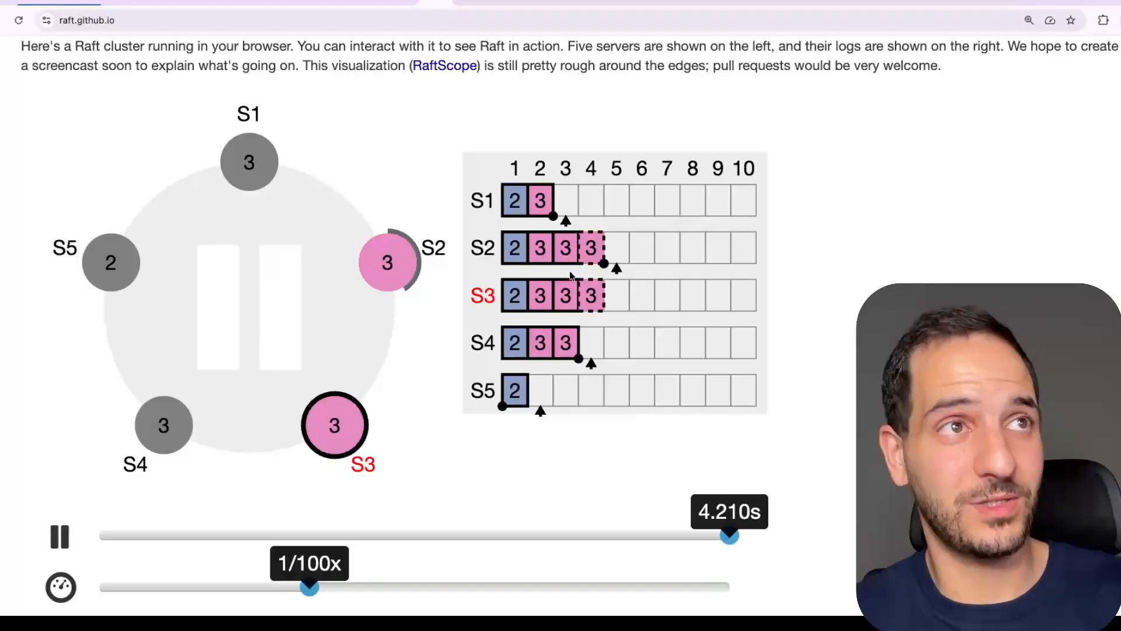
{"action": "mouse_move", "coordinate": [129, 361]}
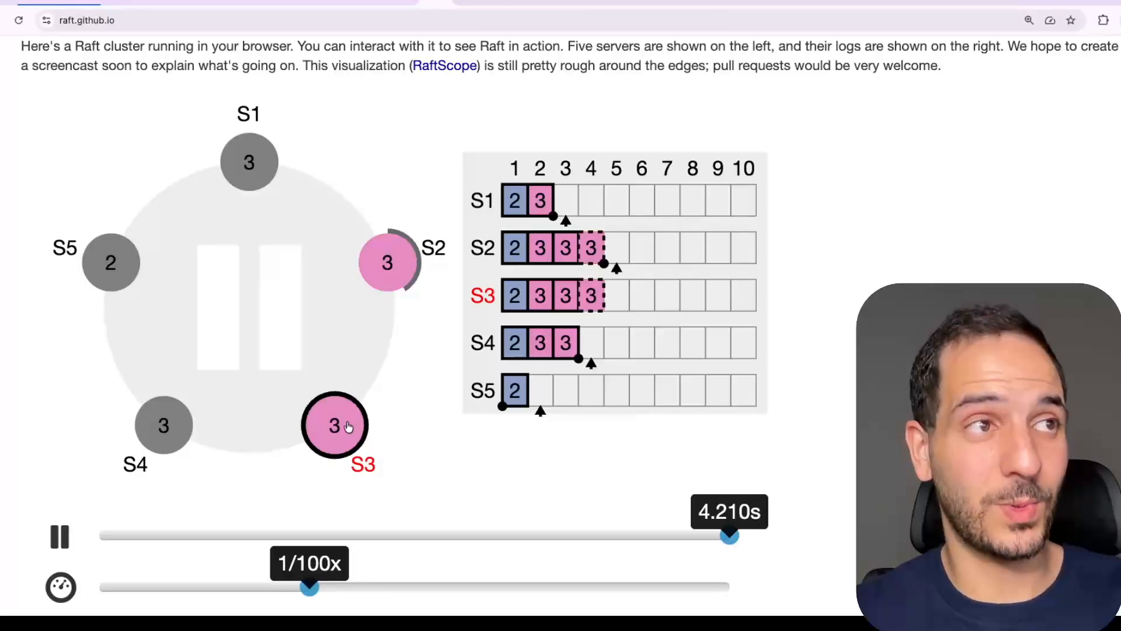
{"action": "mouse_move", "coordinate": [368, 435]}
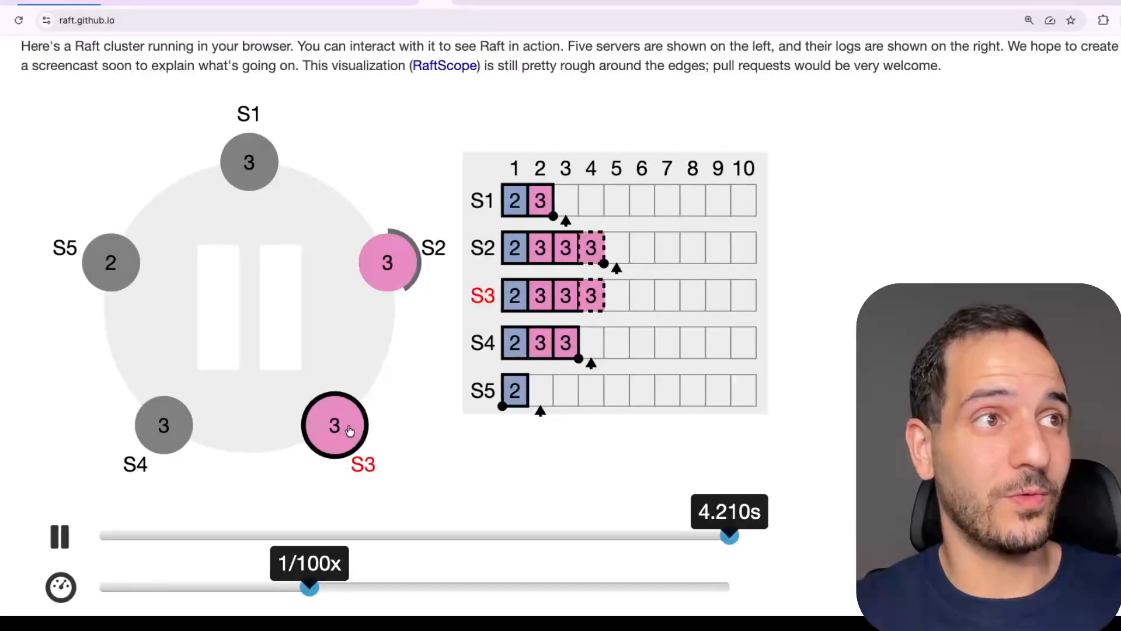
{"action": "mouse_move", "coordinate": [601, 326]}
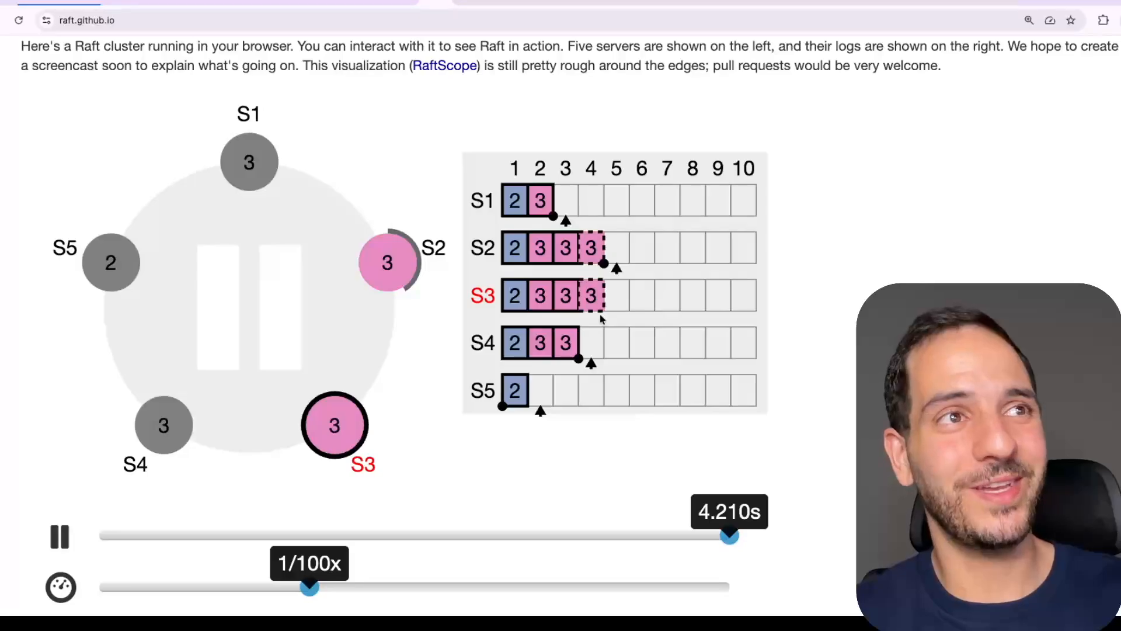
{"action": "mouse_move", "coordinate": [572, 302]}
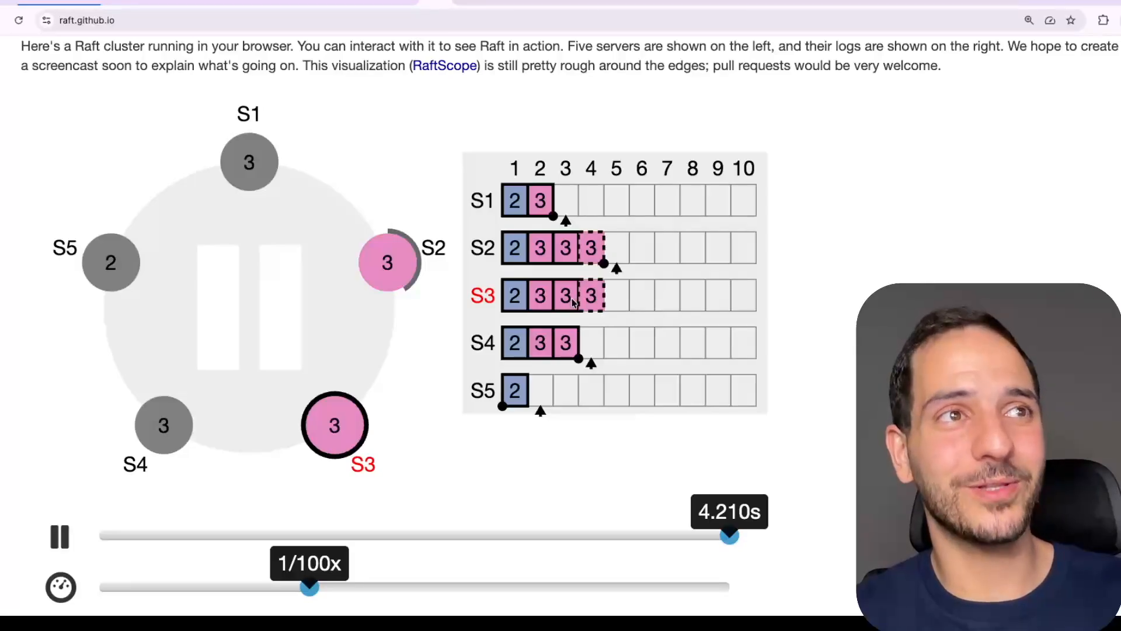
{"action": "left_click", "coordinate": [59, 537]}
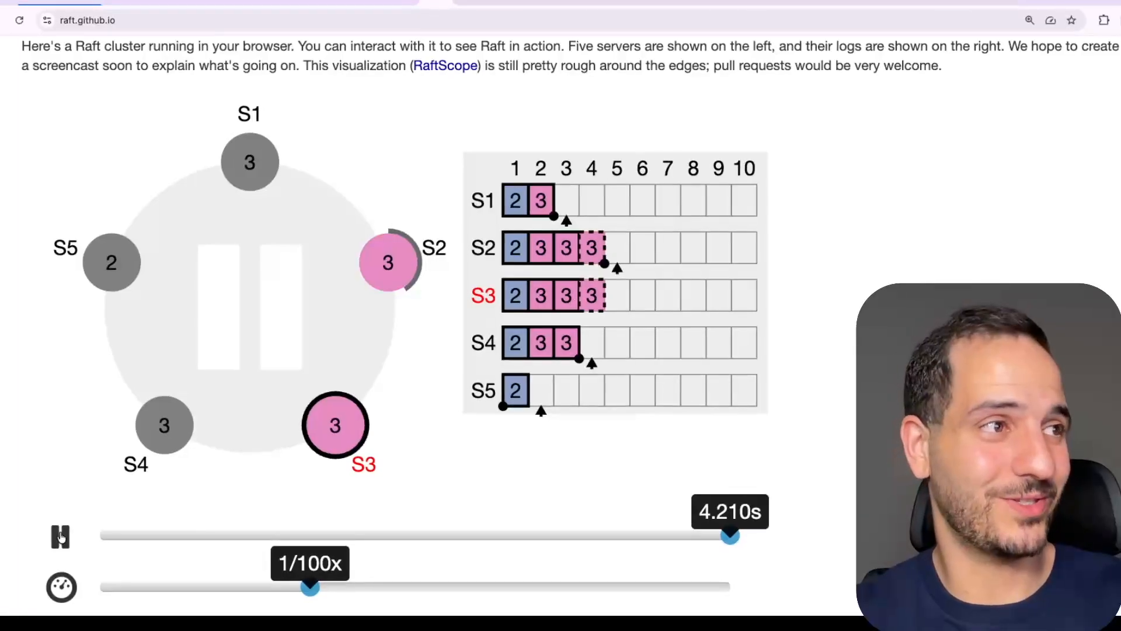
Step: Bring S5 back online and resume the simulation so leader S3 sends messages again
{"action": "left_click", "coordinate": [61, 536]}
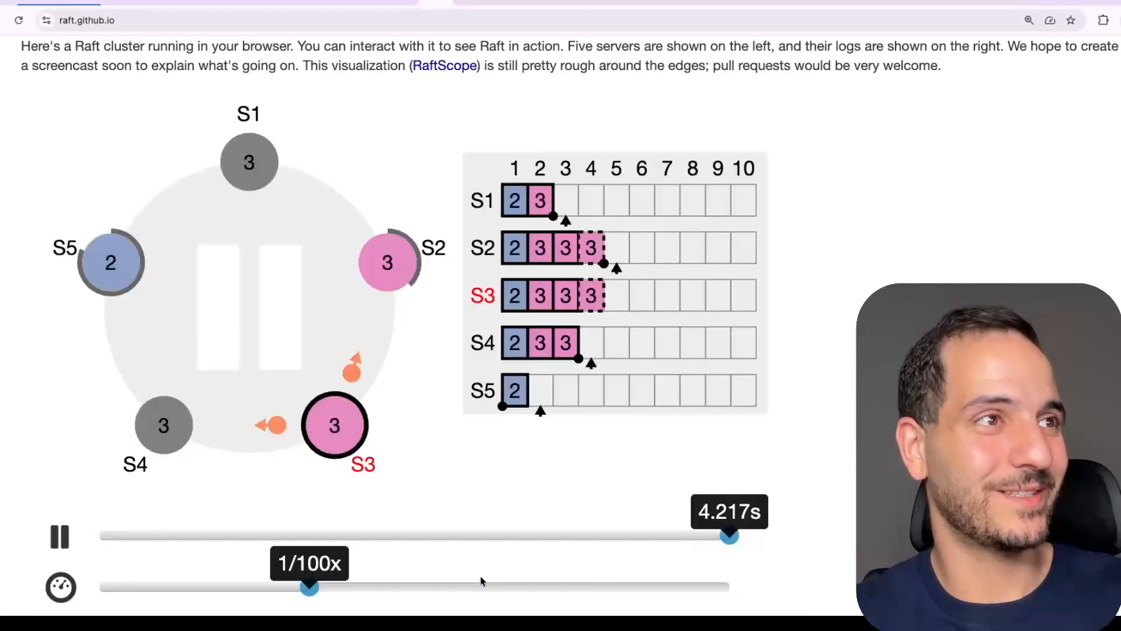
{"action": "left_click", "coordinate": [60, 536]}
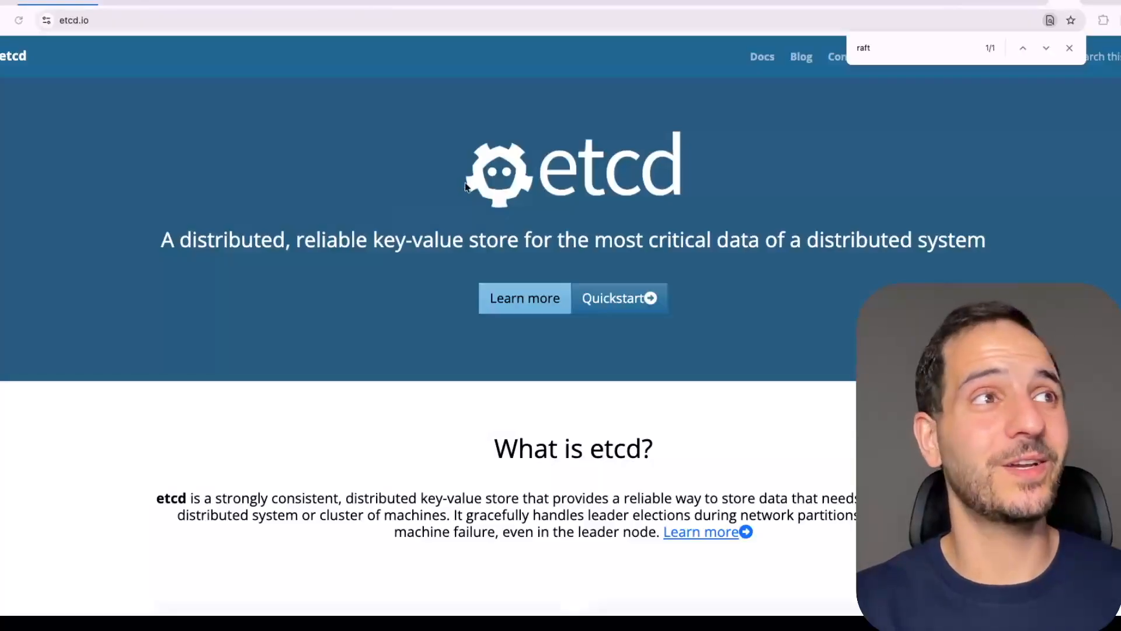
{"action": "mouse_move", "coordinate": [511, 262]}
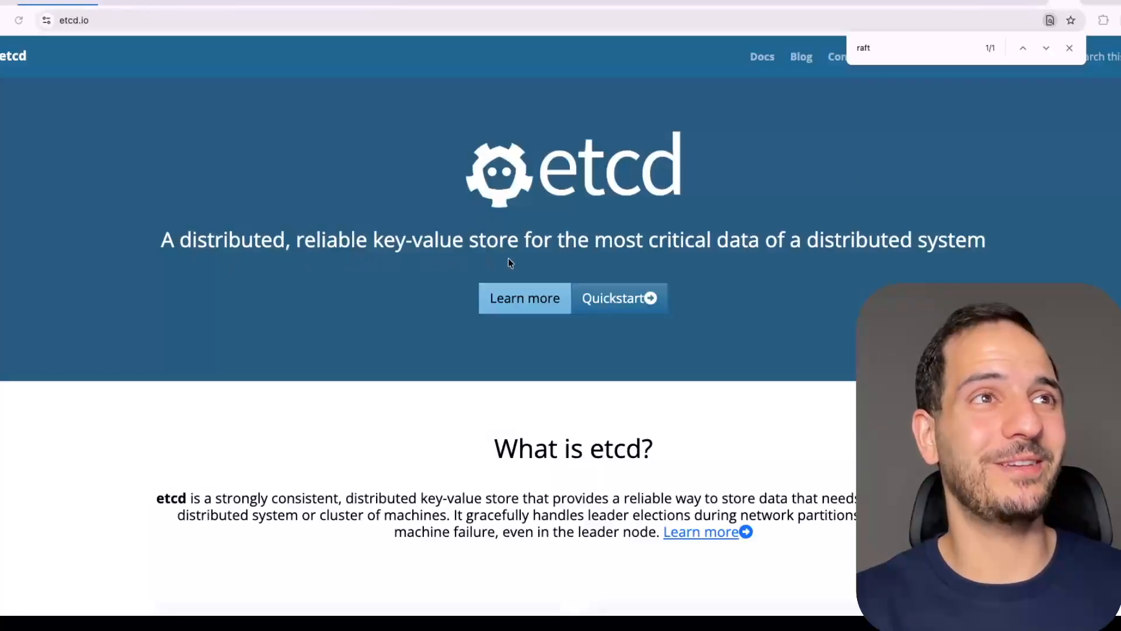
Step: Scroll the etcd homepage down to its features and 'Used by' section (Kubernetes, Rook, CoreDNS)
{"action": "scroll", "scroll_direction": "down", "scroll_amount": 3}
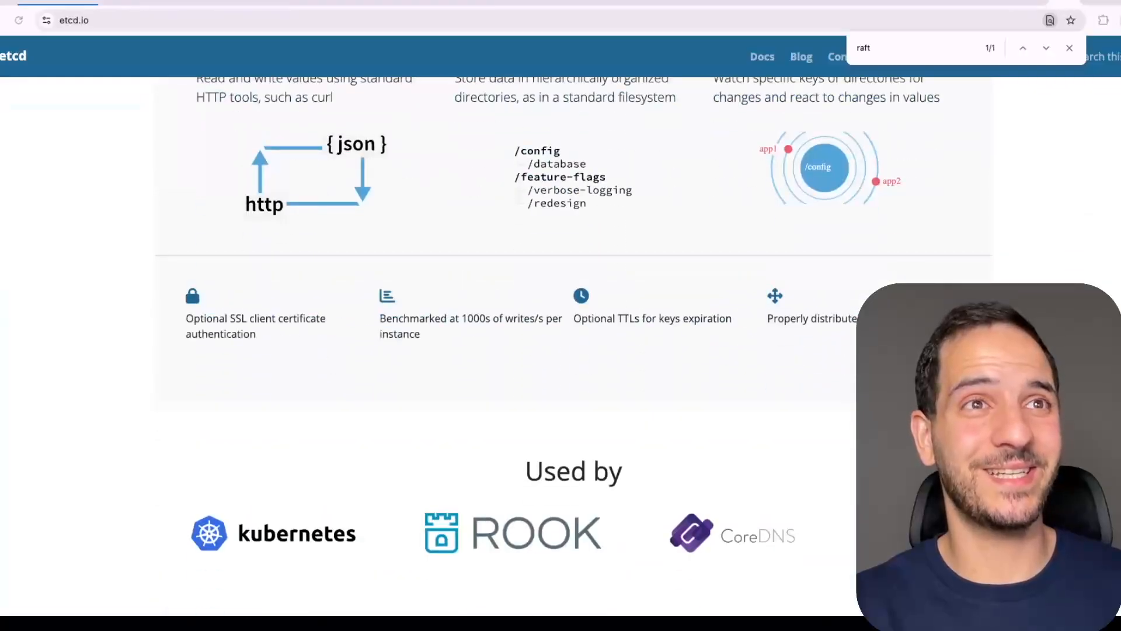